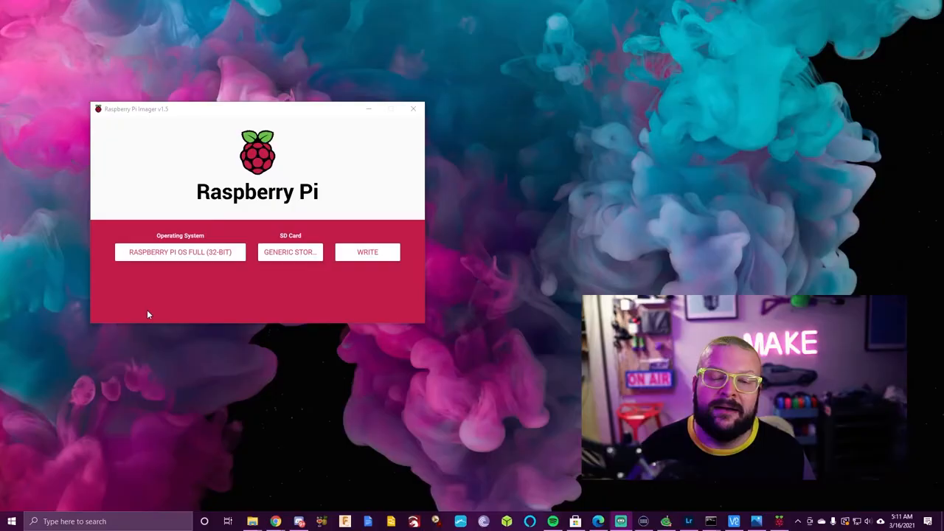
{"action": "mouse_move", "coordinate": [192, 170]}
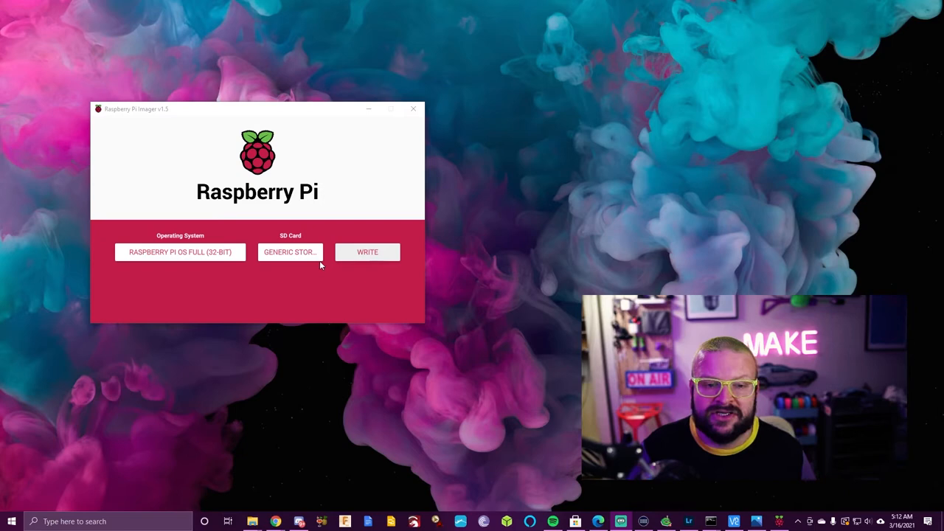
Step: Browse the operating system list toward the Raspberry Pi OS (other) entries
{"action": "left_click", "coordinate": [180, 251]}
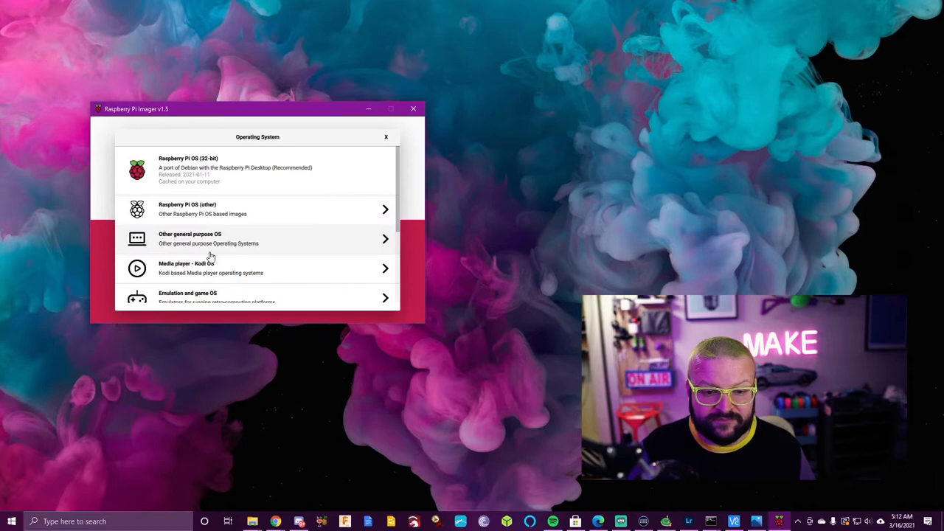
{"action": "scroll", "scroll_direction": "down", "scroll_amount": 3}
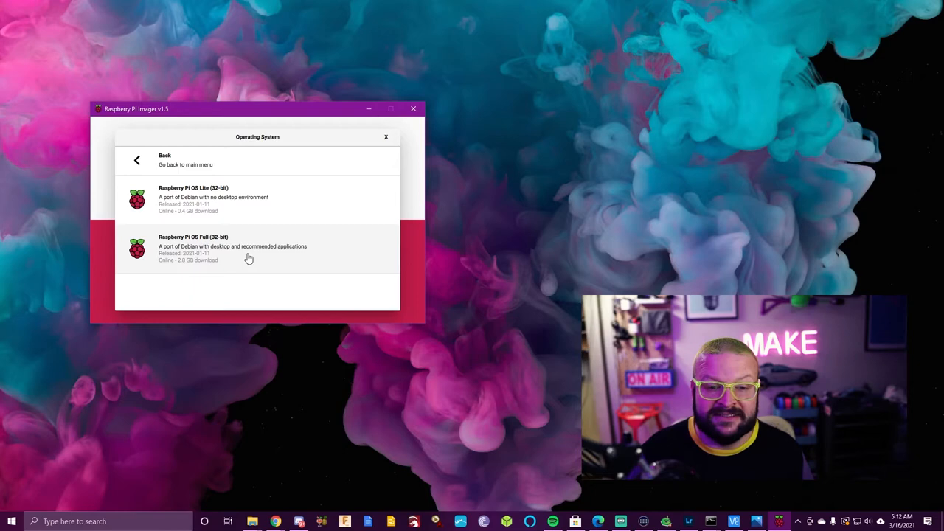
{"action": "mouse_move", "coordinate": [170, 200]}
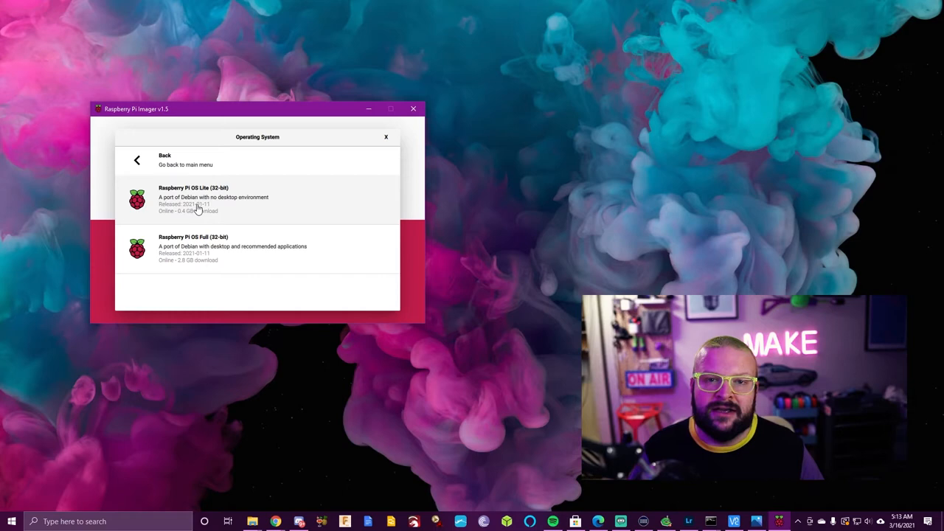
{"action": "mouse_move", "coordinate": [269, 210]}
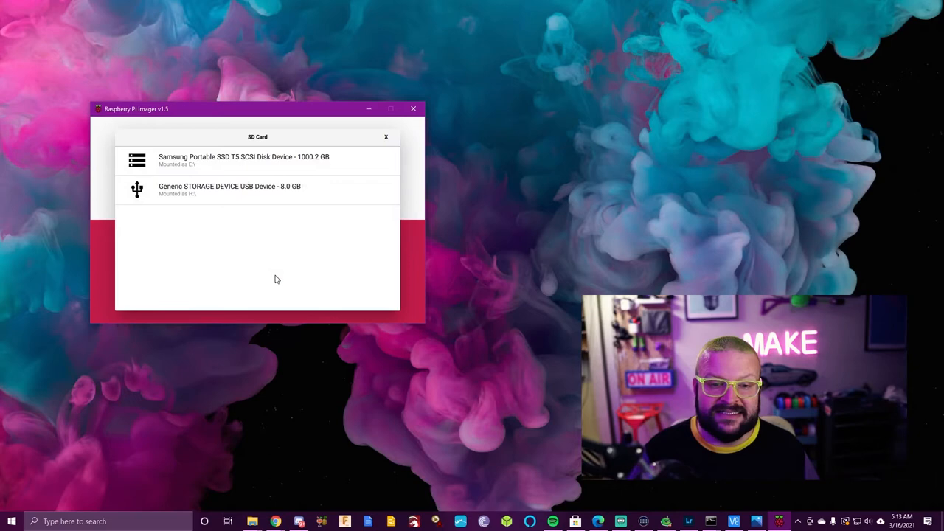
Step: Choose the Generic STORAGE DEVICE USB 8.0 GB as the target card
{"action": "left_click", "coordinate": [230, 190]}
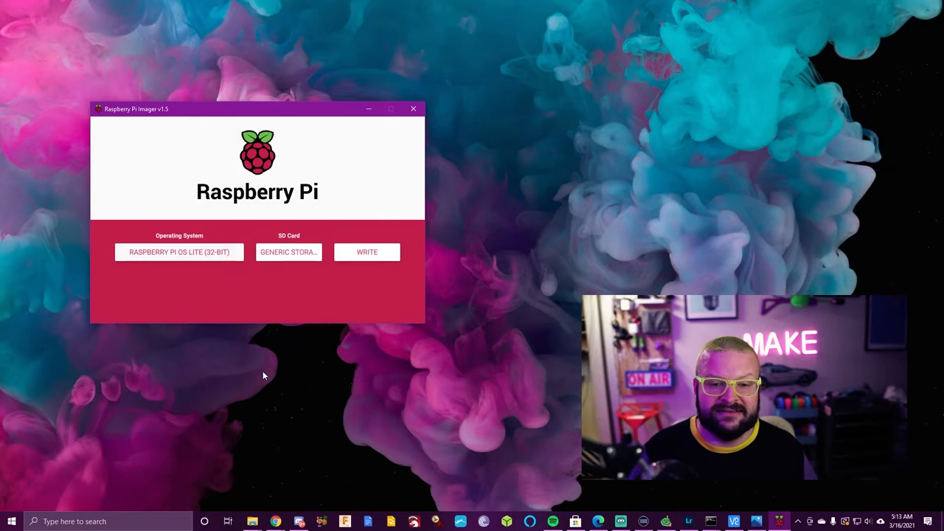
{"action": "mouse_move", "coordinate": [299, 288]}
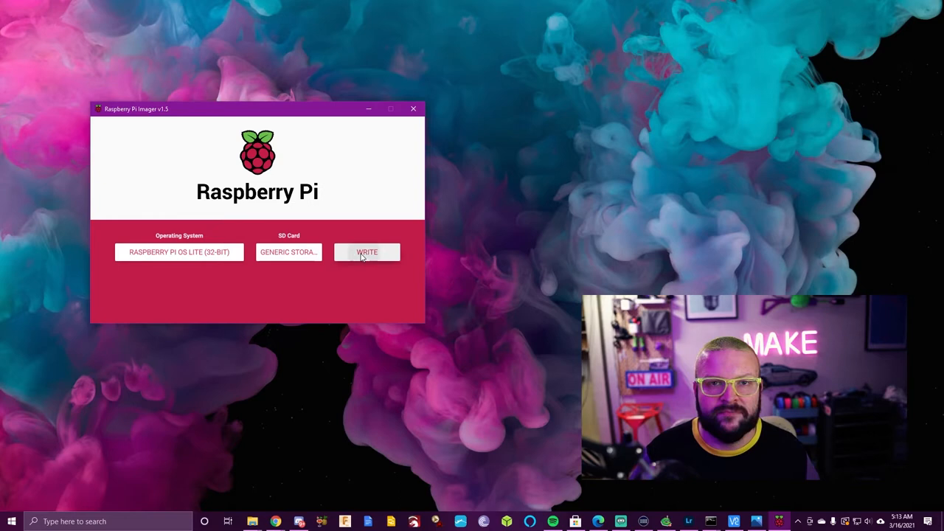
Step: Start writing Raspberry Pi OS Lite (32-bit) to the generic 8 GB device
{"action": "left_click", "coordinate": [367, 252]}
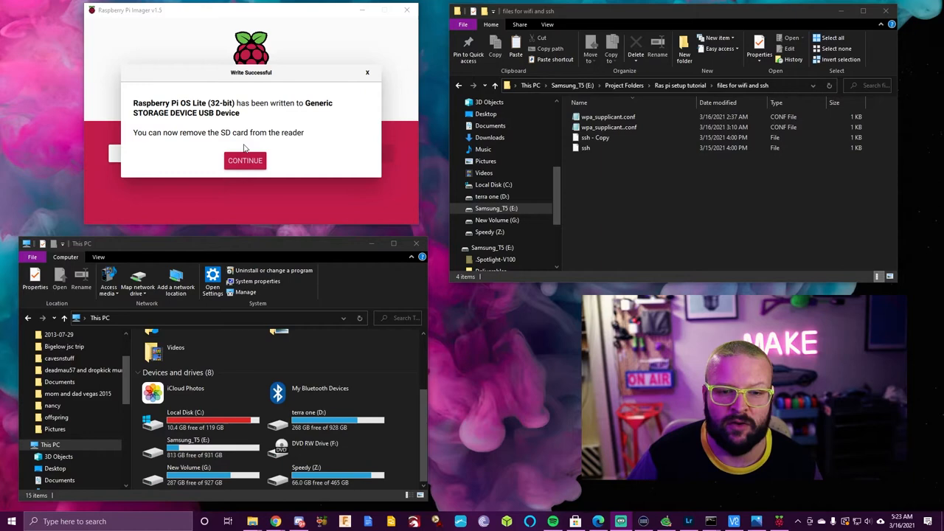
Step: Dismiss the Write Successful notice and view USB Drive (H:)'s boot files
{"action": "left_click", "coordinate": [245, 160]}
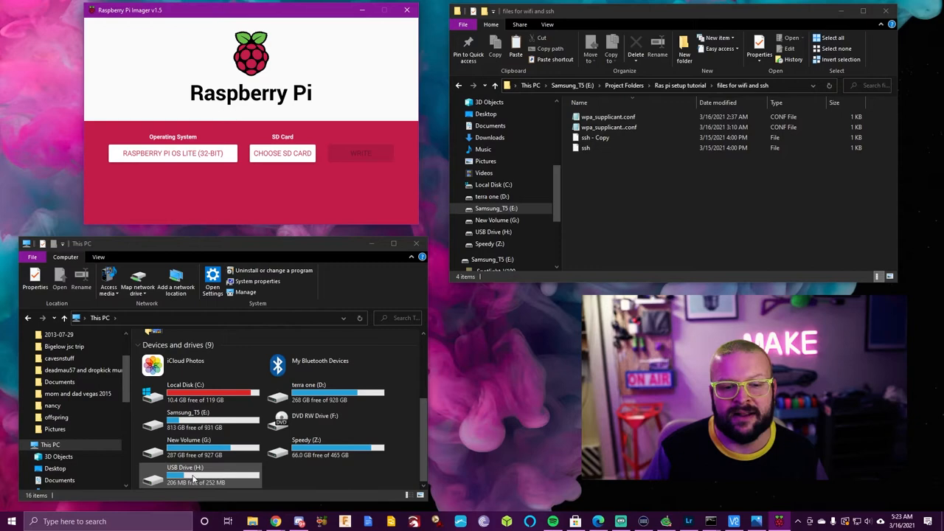
{"action": "double_click", "coordinate": [184, 472]}
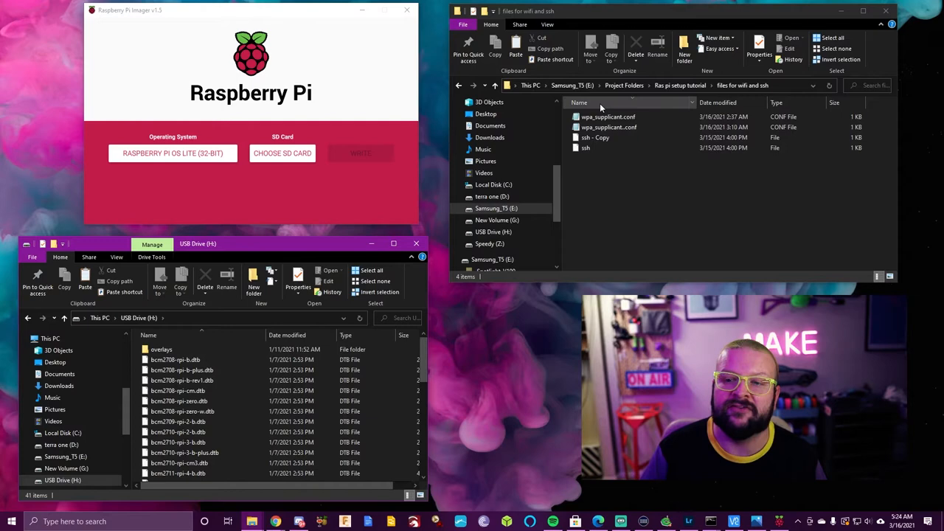
Step: Set the ssid in wpa_supplicant.conf to 'zachs house' and start replacing the psk password
{"action": "left_click", "coordinate": [608, 127]}
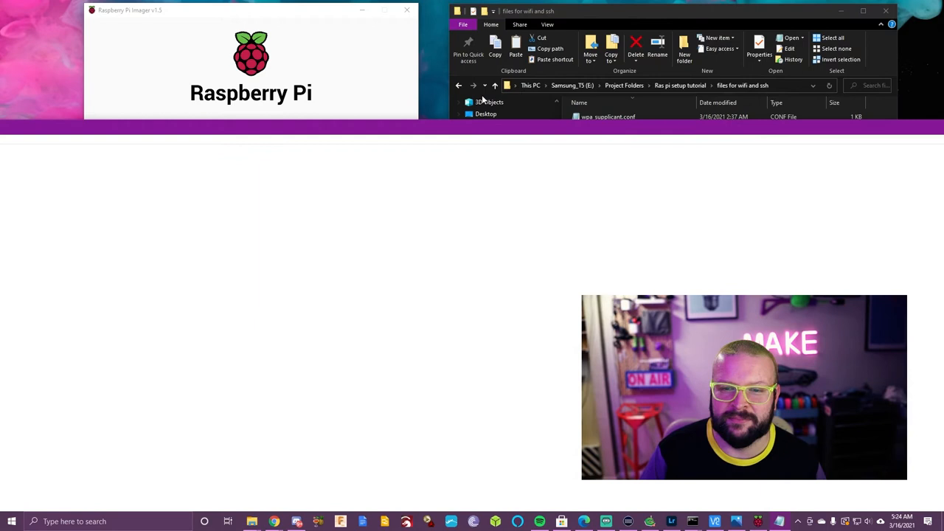
{"action": "double_click", "coordinate": [607, 117]}
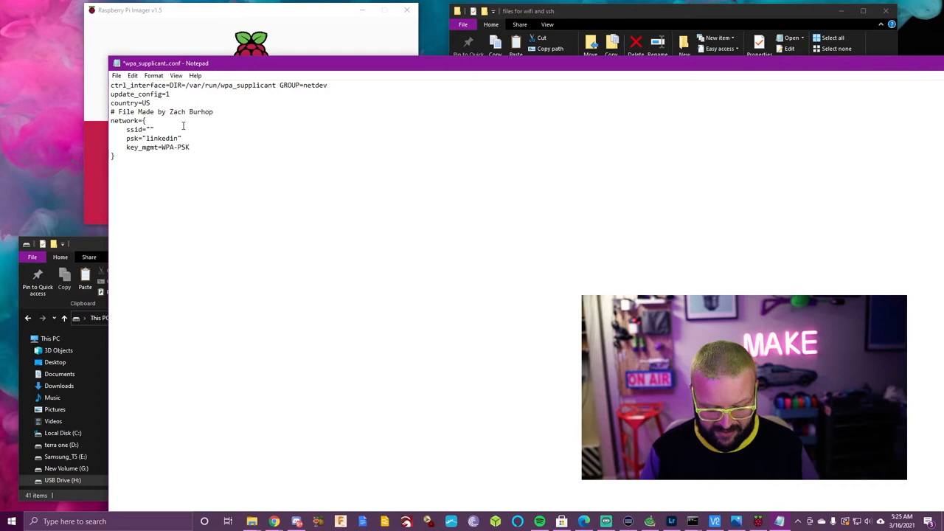
{"action": "type", "text": "zachs house"}
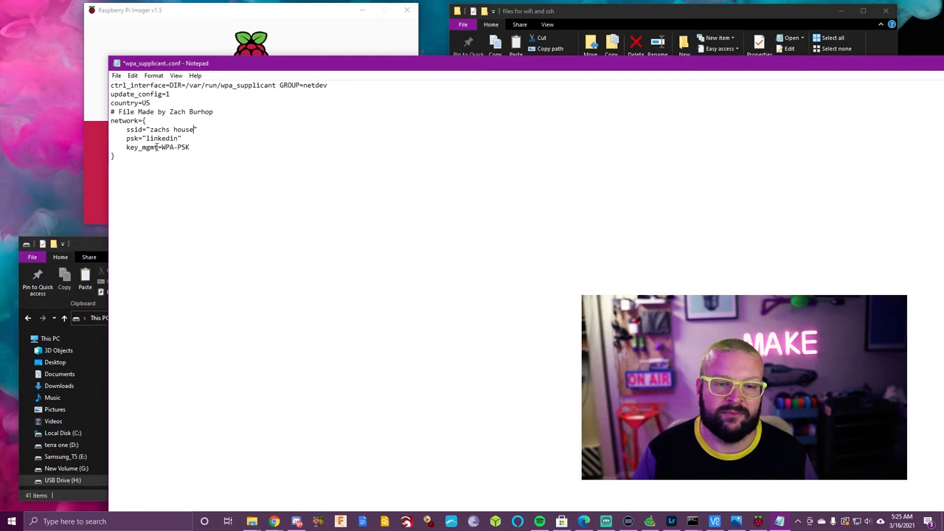
{"action": "double_click", "coordinate": [162, 138]}
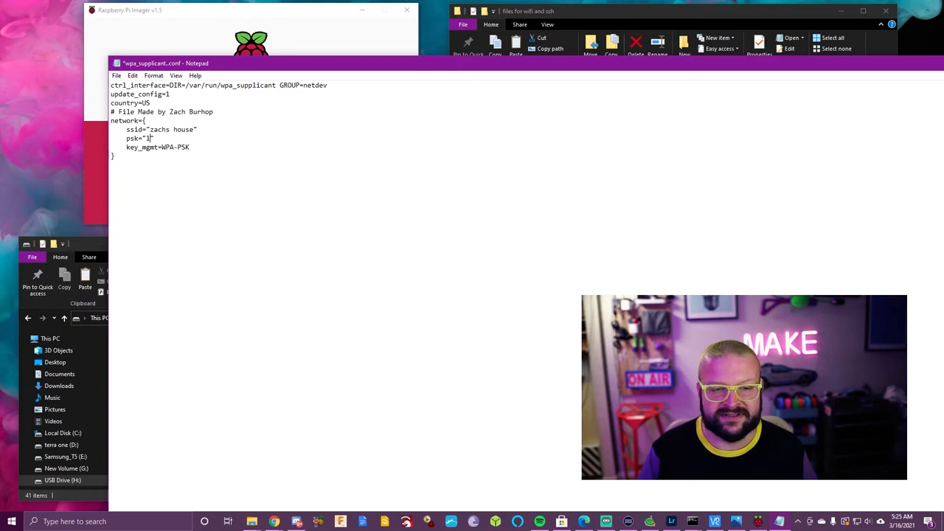
{"action": "left_click", "coordinate": [117, 76]}
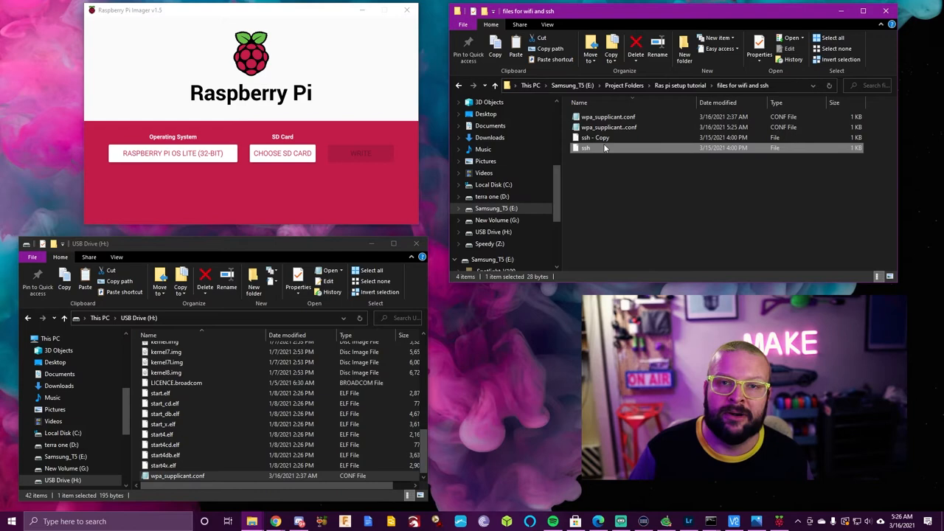
Step: Bring up the file actions menu for the ssh file to copy it to the card
{"action": "right_click", "coordinate": [287, 332]}
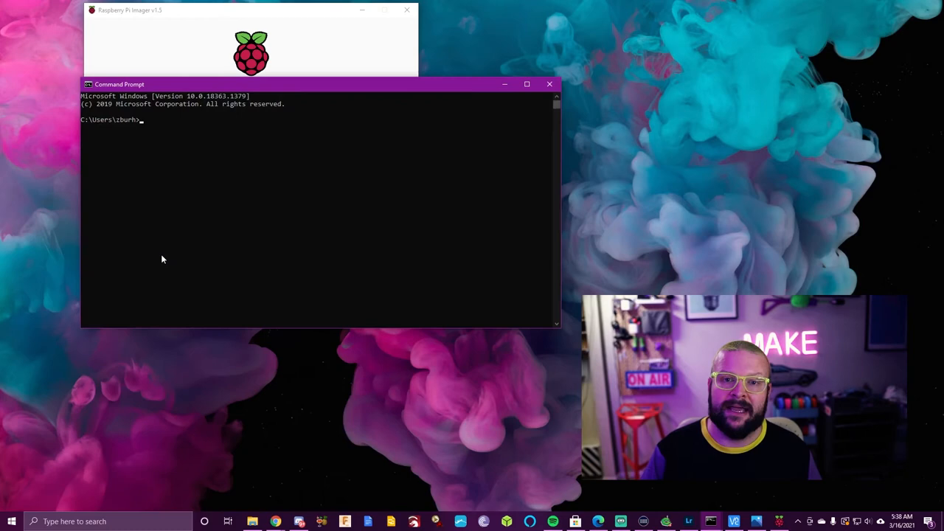
Step: Focus the Command Prompt window at the home directory
{"action": "left_click", "coordinate": [527, 84]}
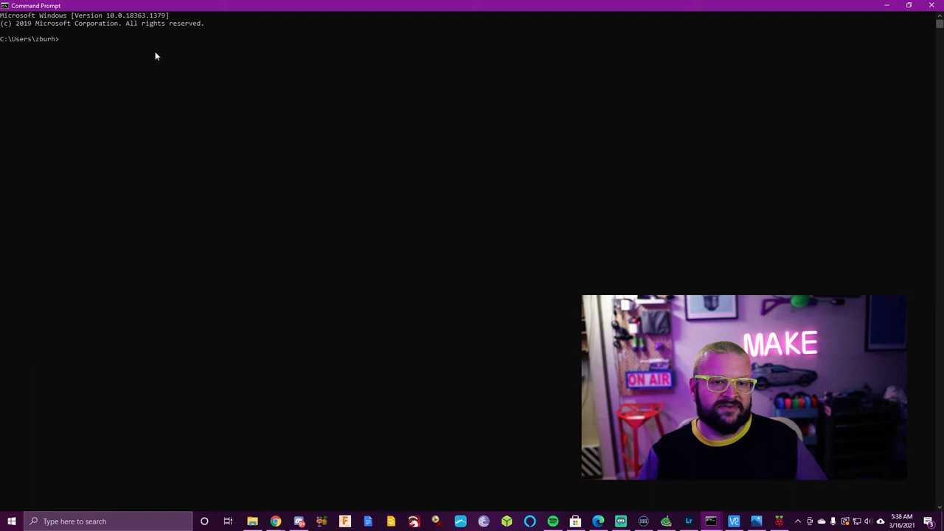
Step: Run 'ssh pi@raspberrypi' to connect to the Raspberry Pi
{"action": "type", "text": "ssh"}
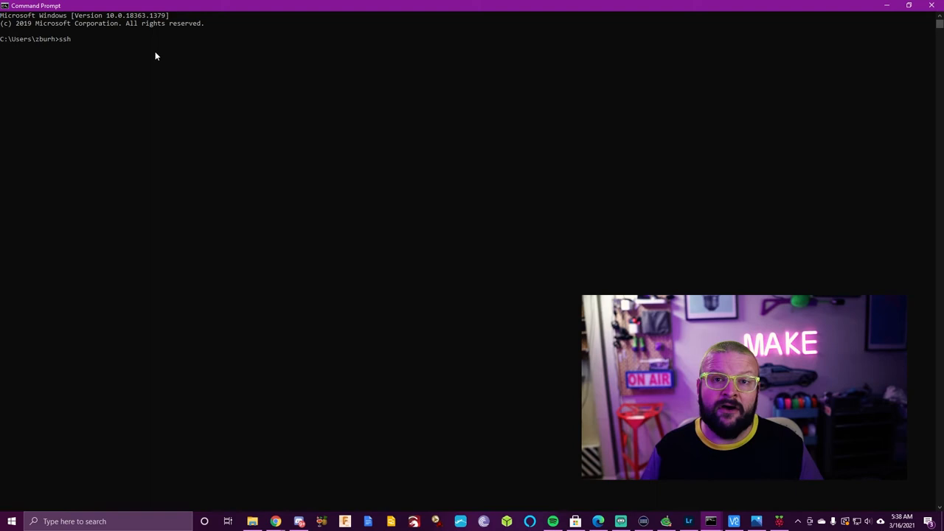
{"action": "type", "text": "pi@"}
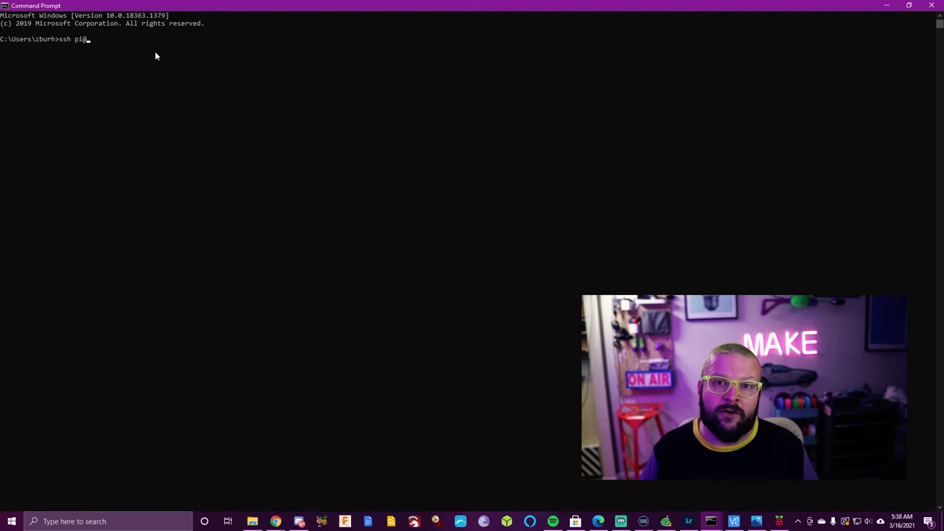
{"action": "type", "text": "raspberrypi"}
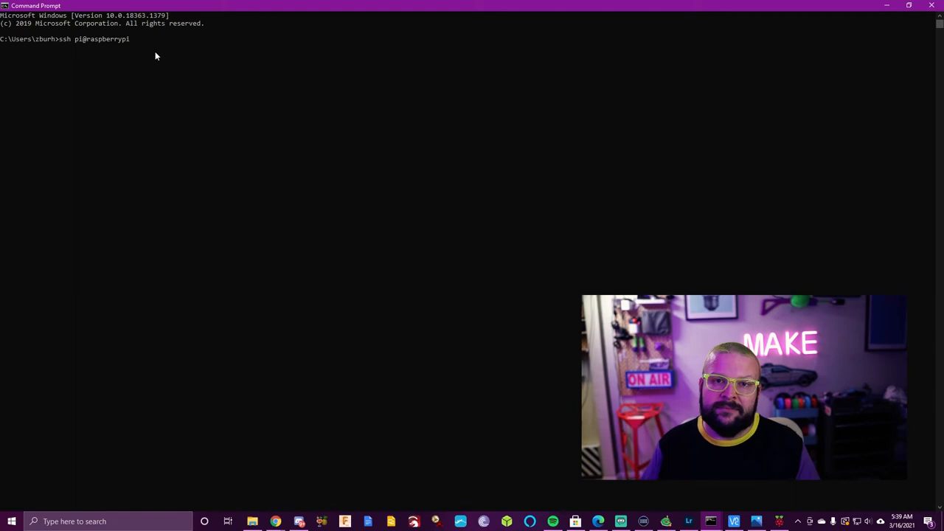
{"action": "key", "text": "enter"}
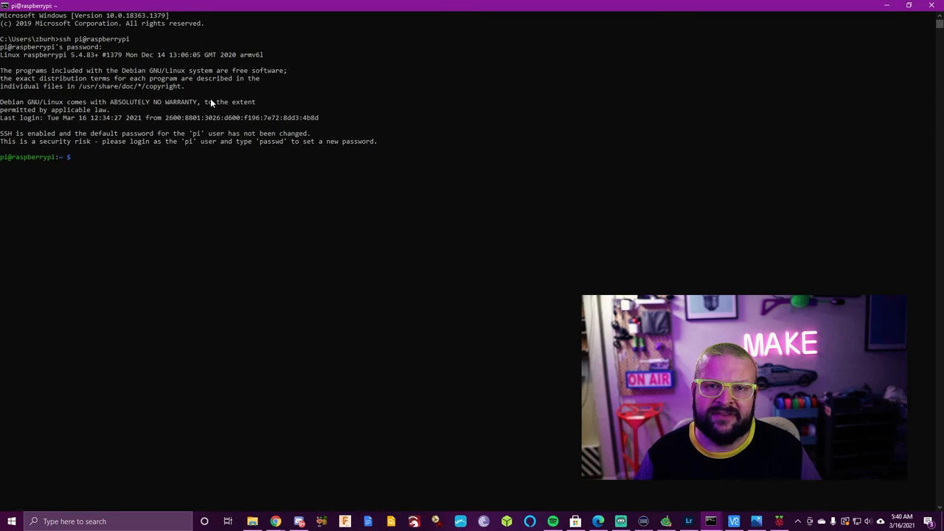
Step: Enter the sudo apt update command at the pi@raspberrypi prompt
{"action": "type", "text": "sudo apt updat"}
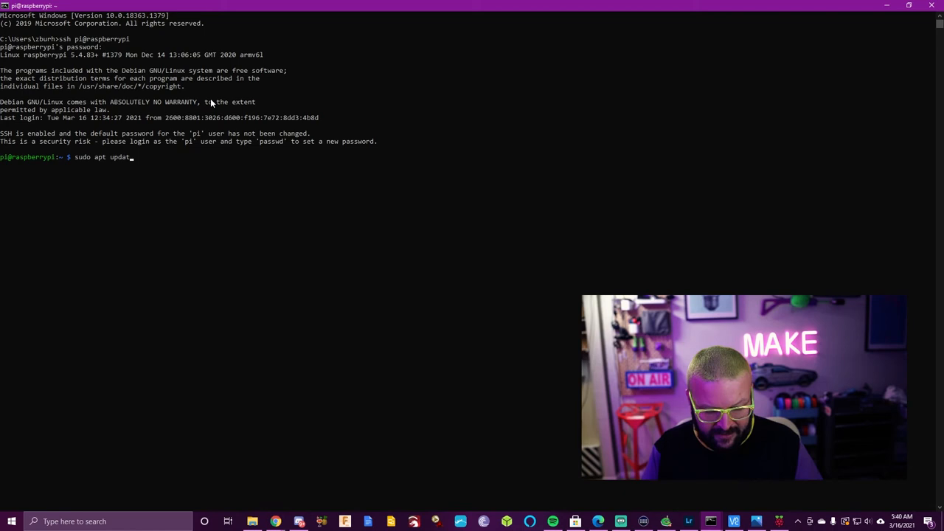
{"action": "type", "text": "e"}
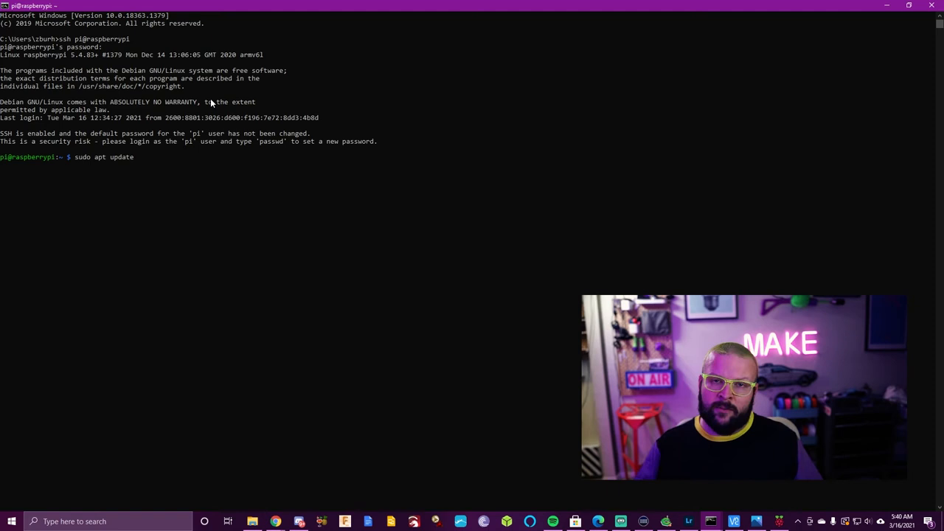